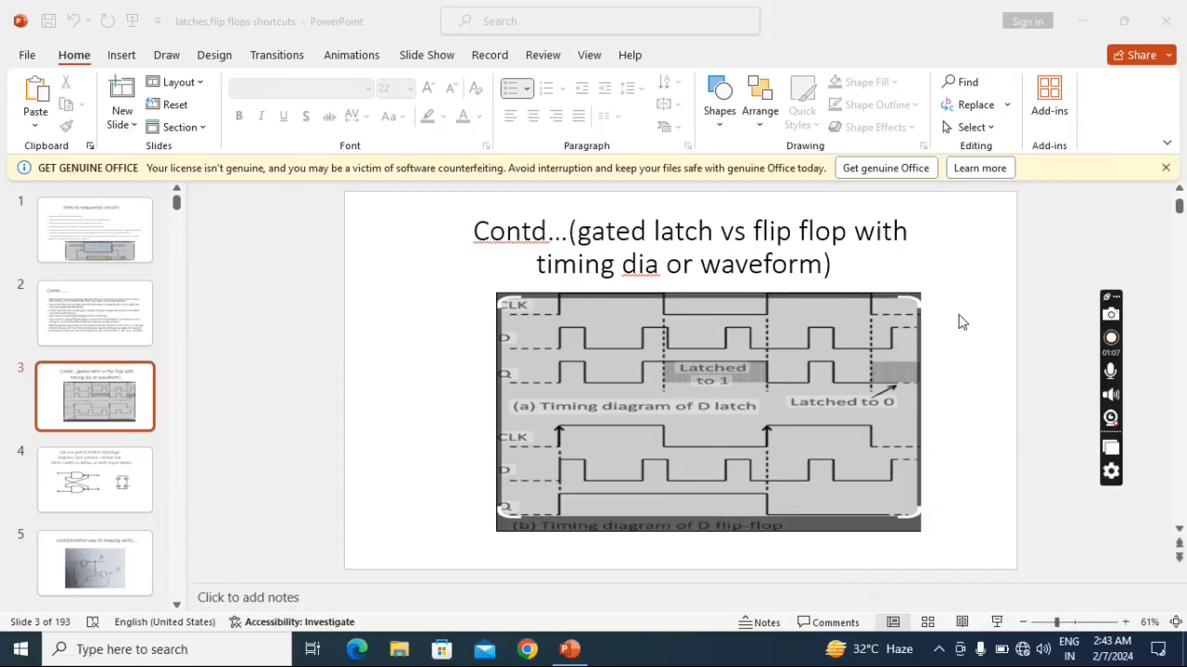
pyautogui.click(1110, 337)
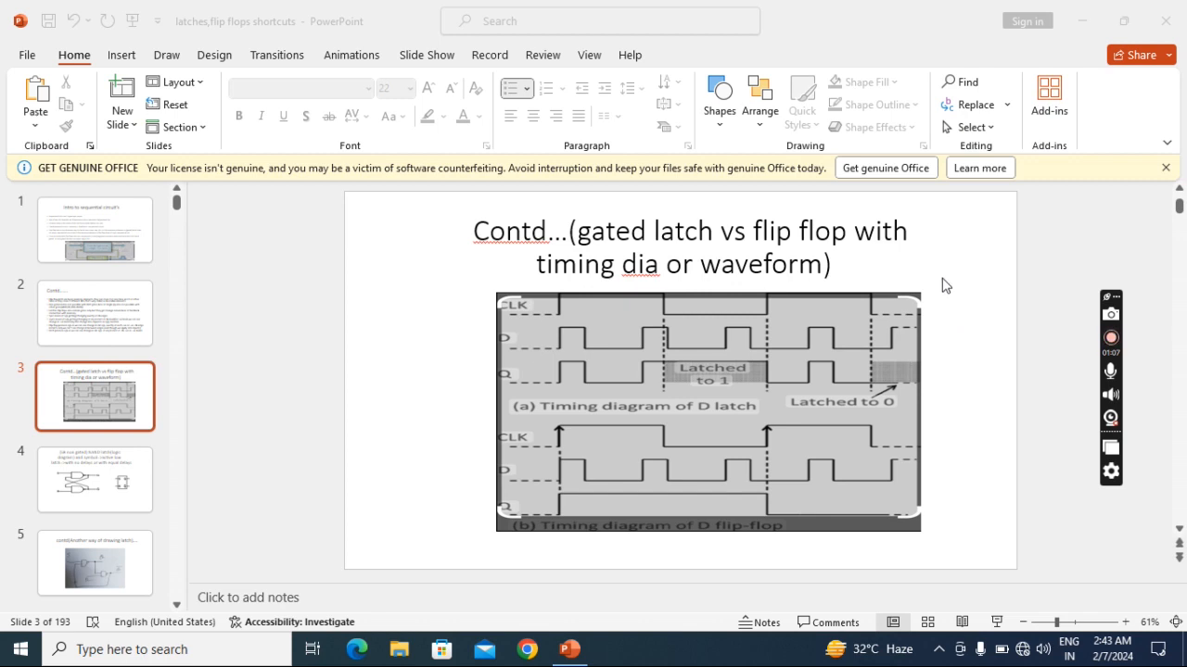
pyautogui.moveTo(536, 463)
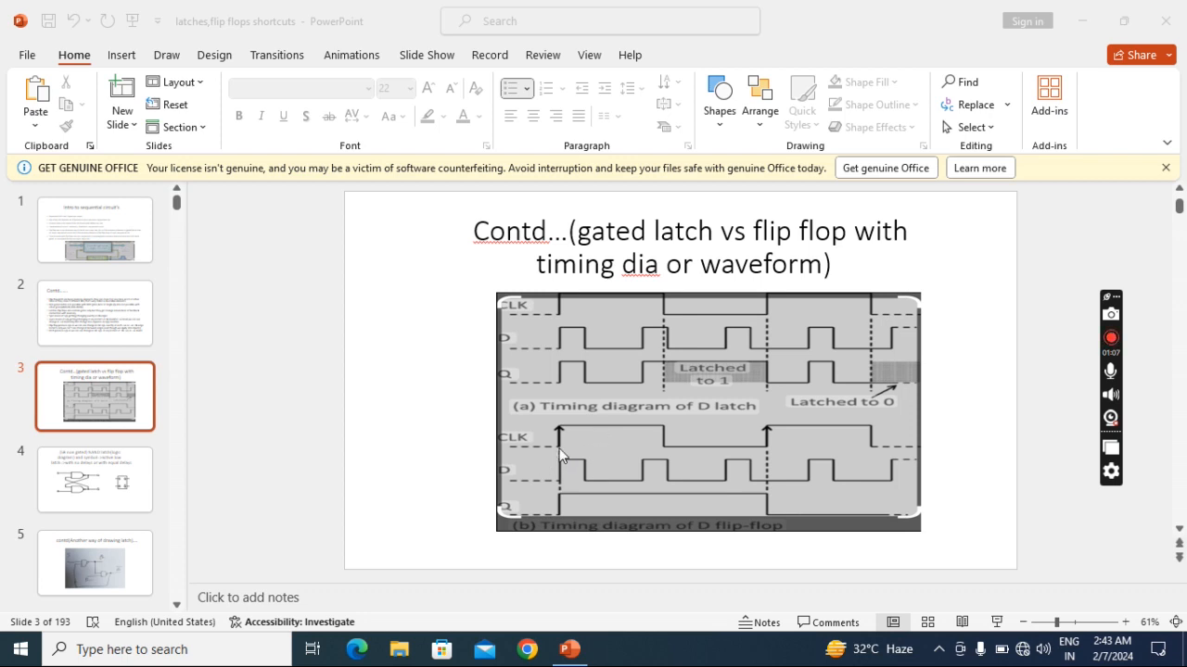
pyautogui.moveTo(566, 484)
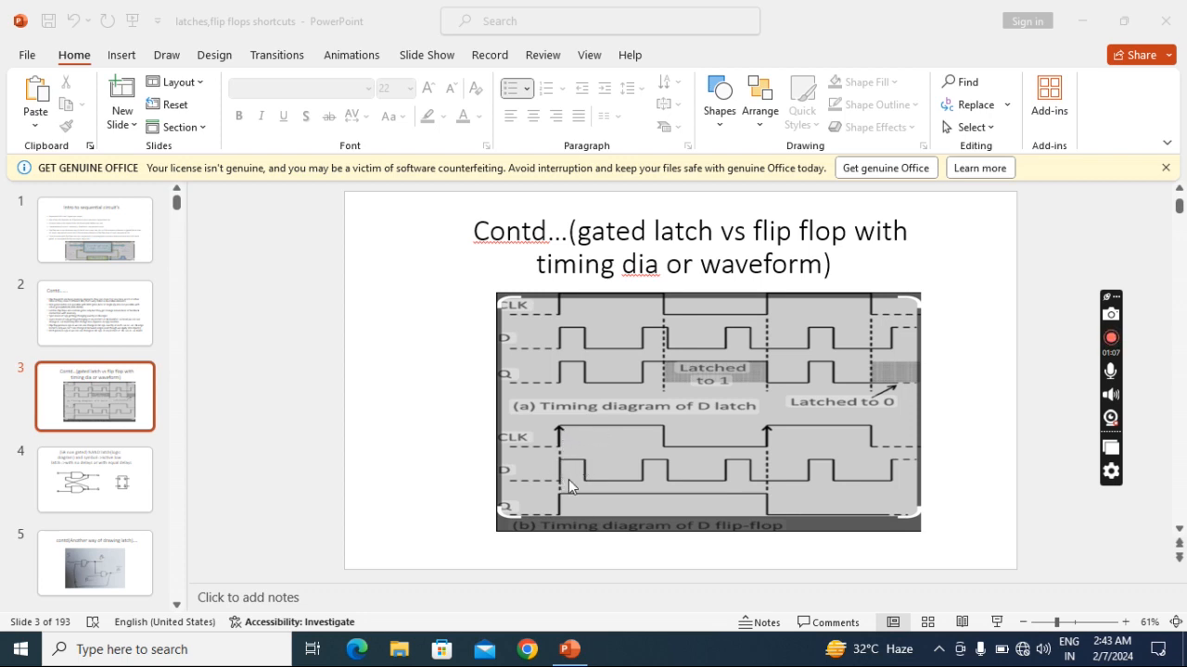
pyautogui.moveTo(558, 443)
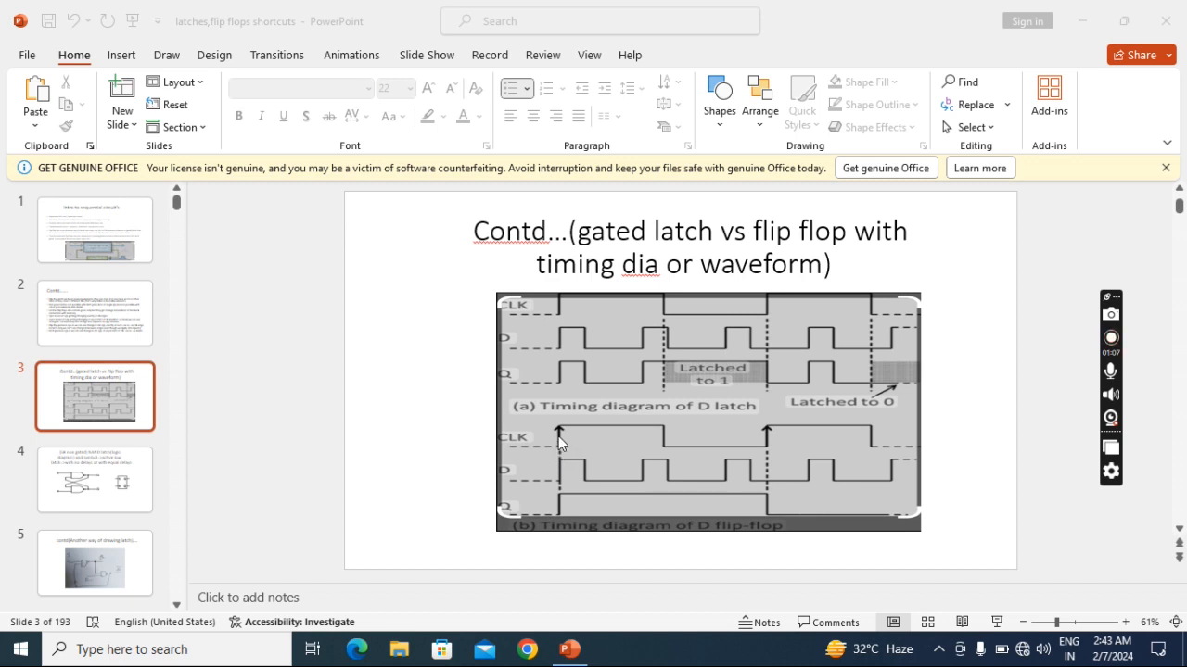
pyautogui.moveTo(563, 471)
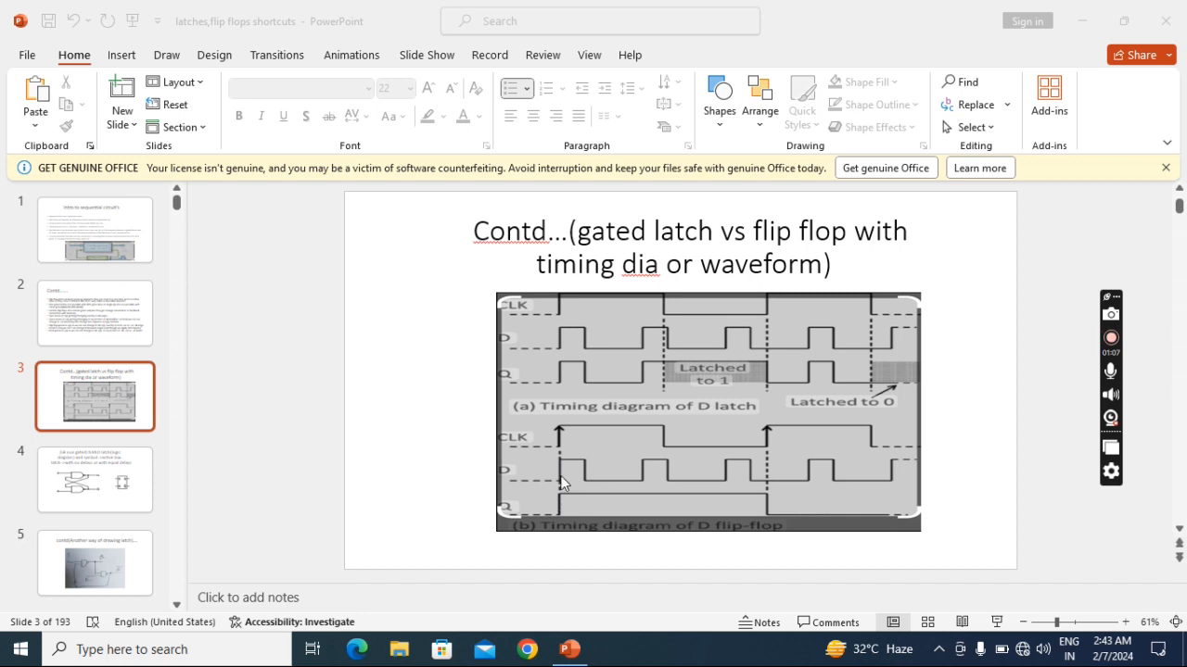
pyautogui.moveTo(559, 436)
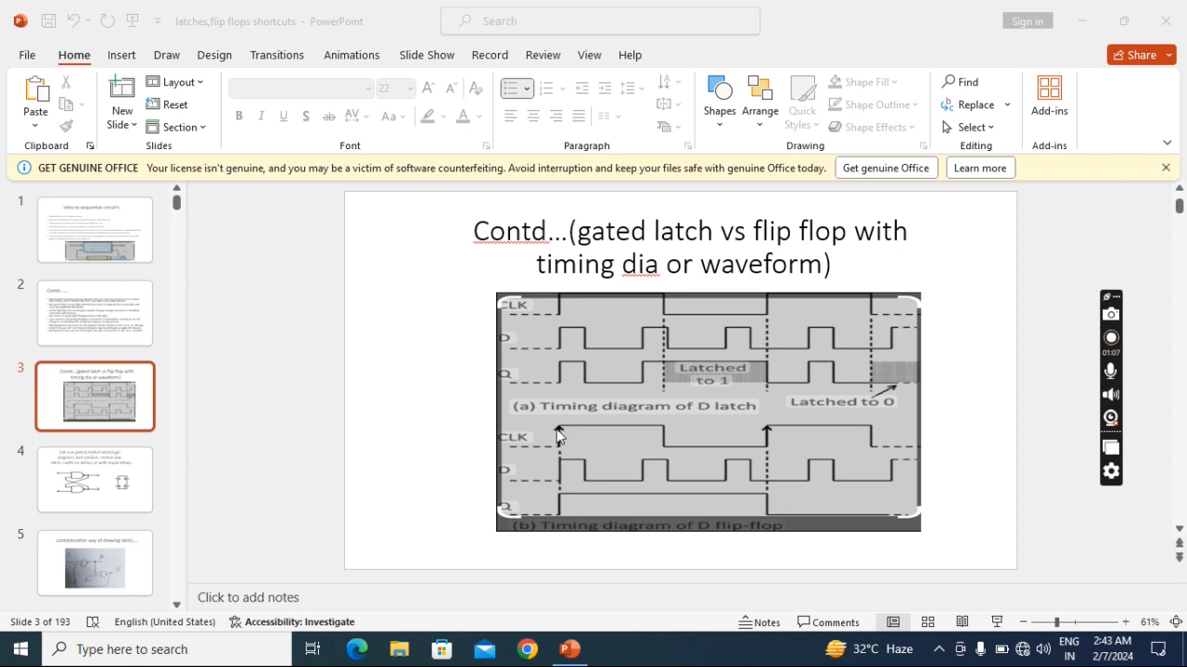
pyautogui.moveTo(566, 505)
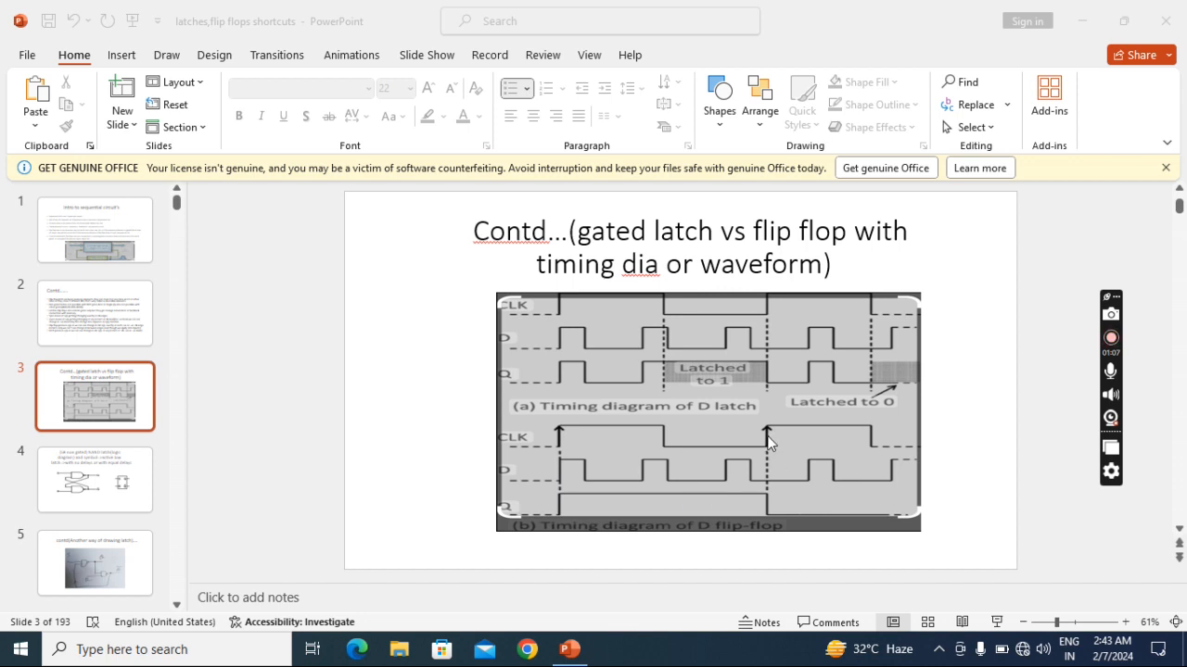
pyautogui.moveTo(769, 490)
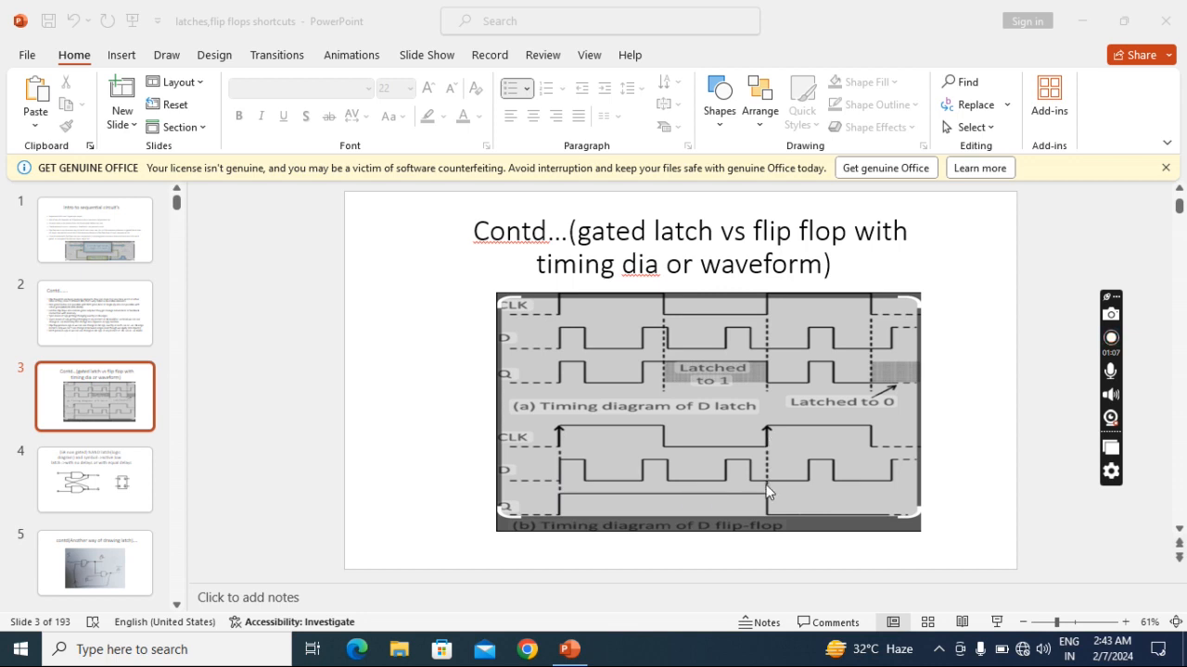
pyautogui.moveTo(772, 512)
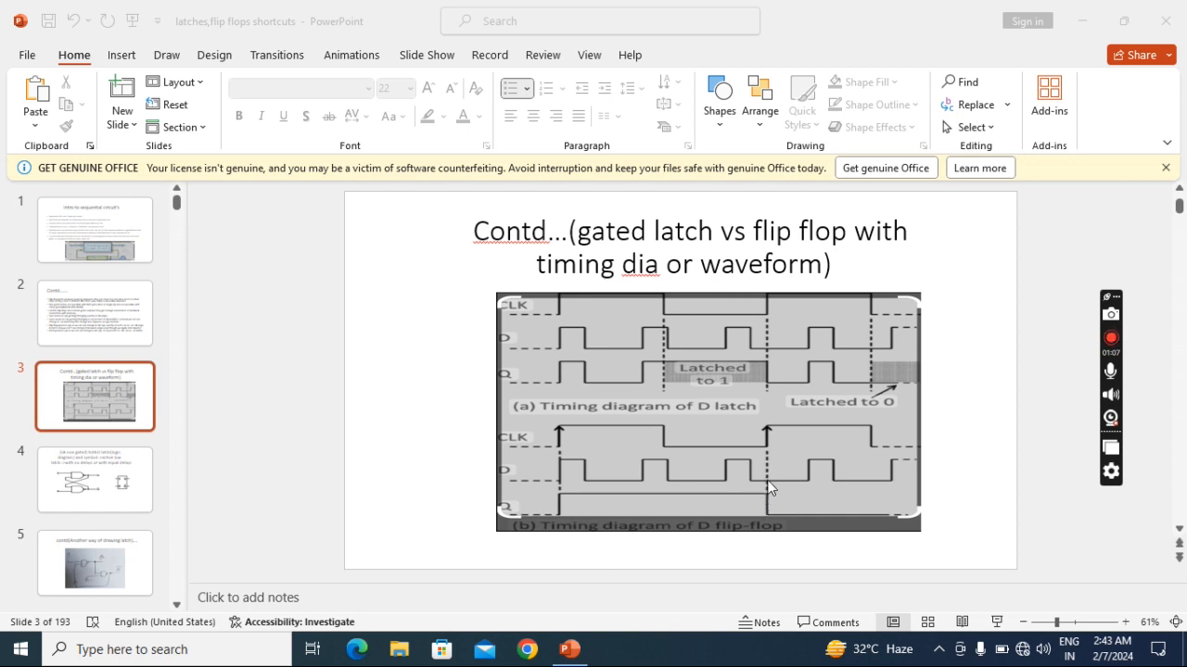
pyautogui.moveTo(774, 515)
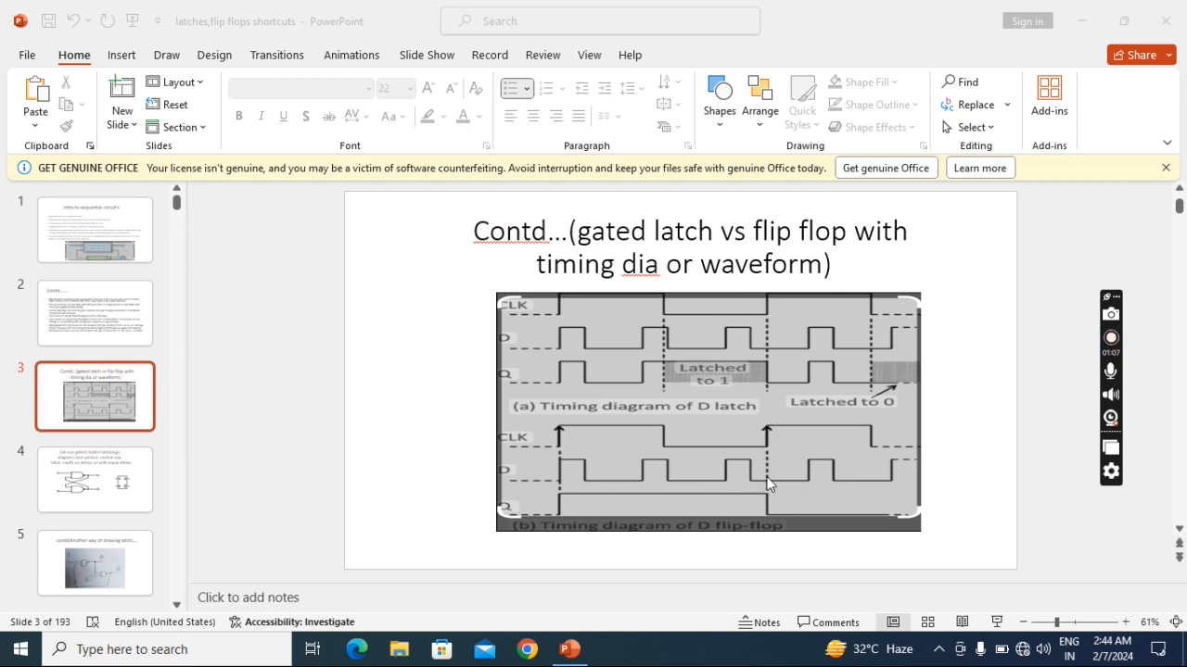
pyautogui.moveTo(777, 499)
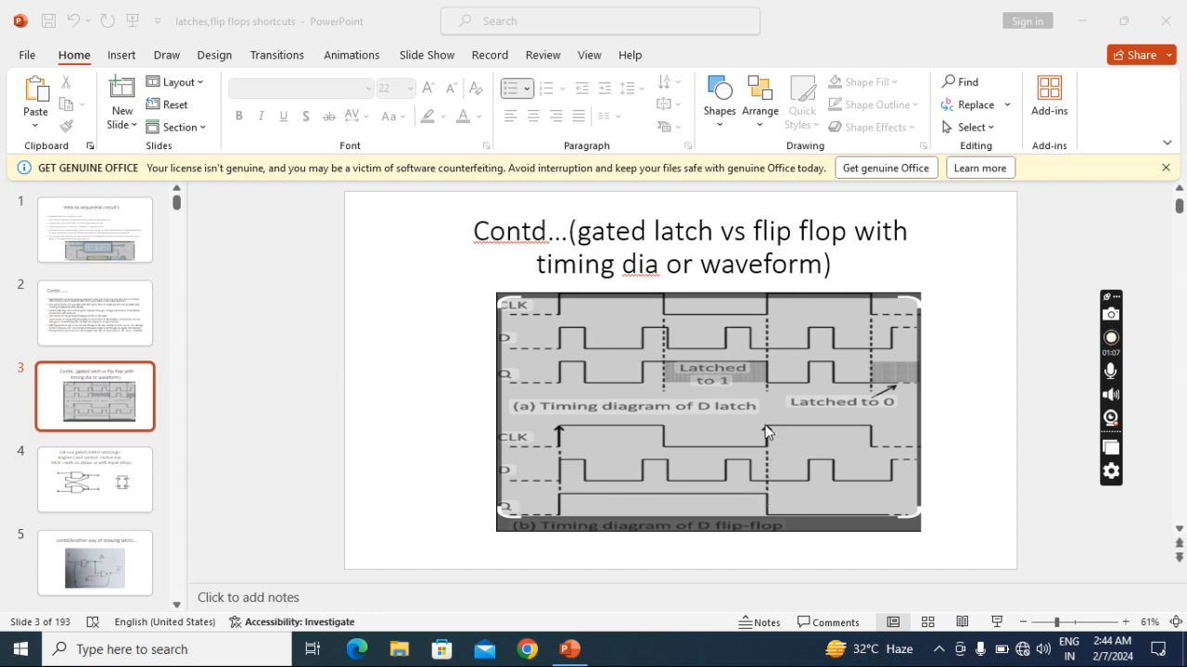
pyautogui.moveTo(771, 422)
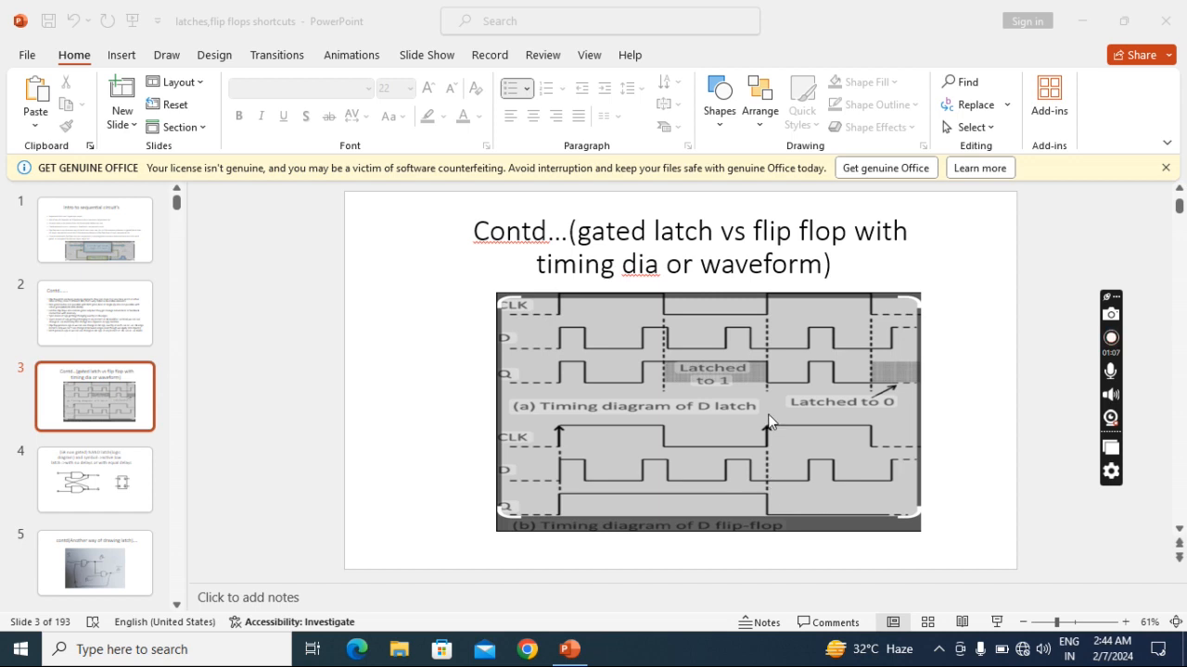
pyautogui.moveTo(772, 484)
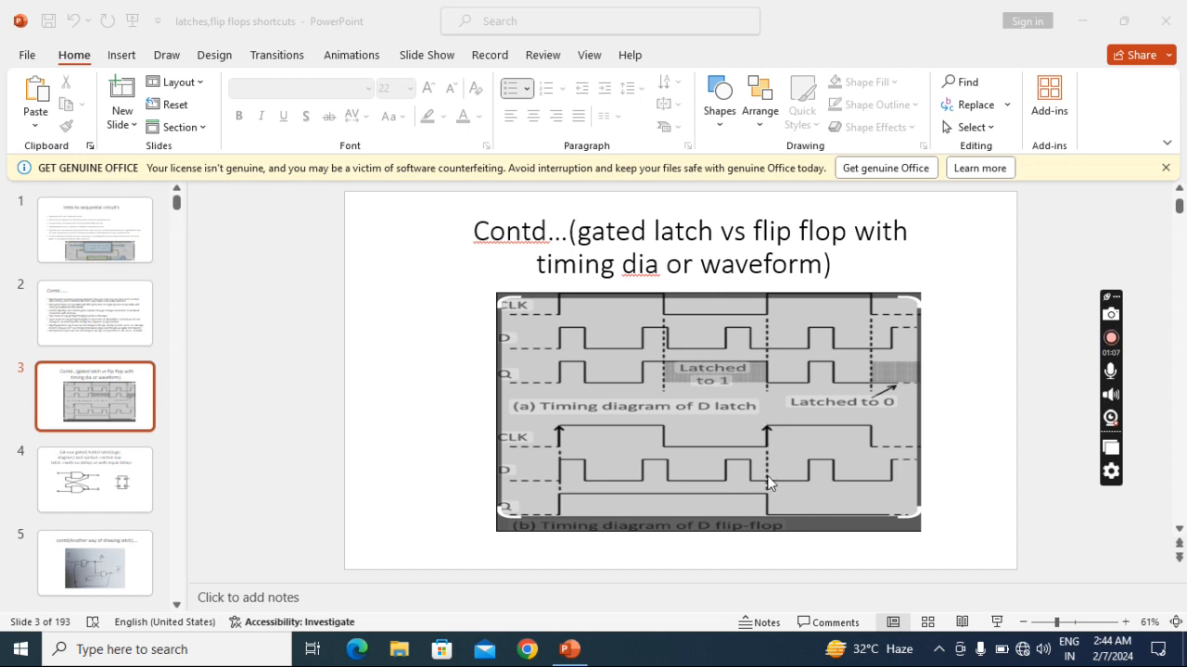
pyautogui.moveTo(691, 424)
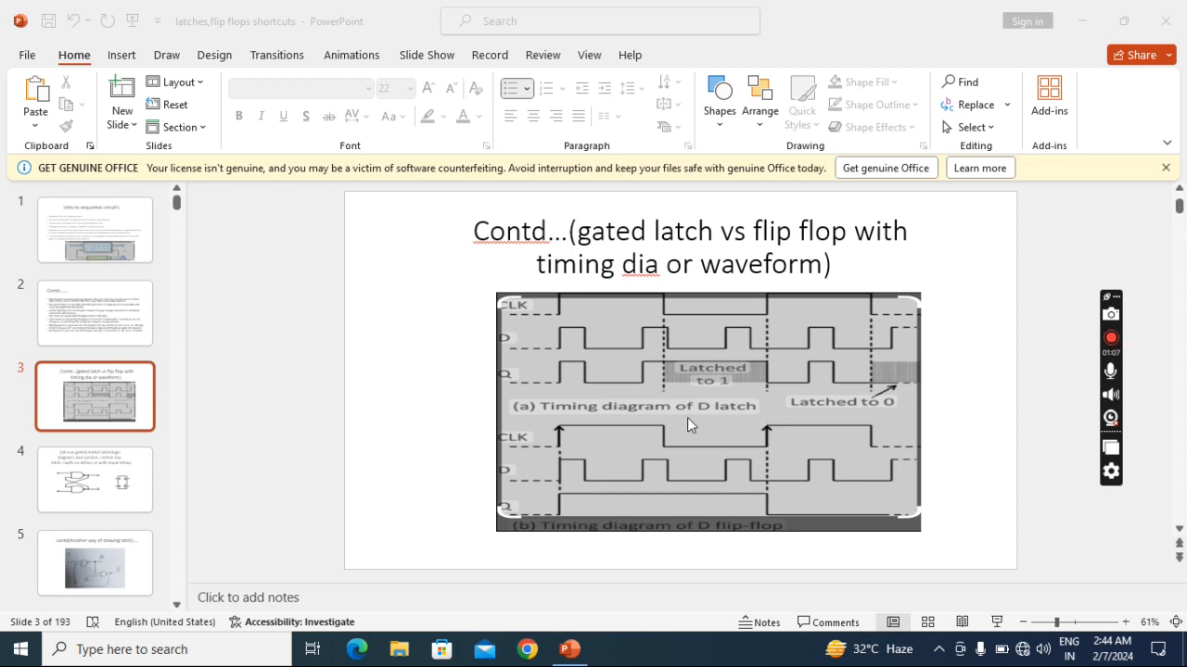
pyautogui.moveTo(607, 332)
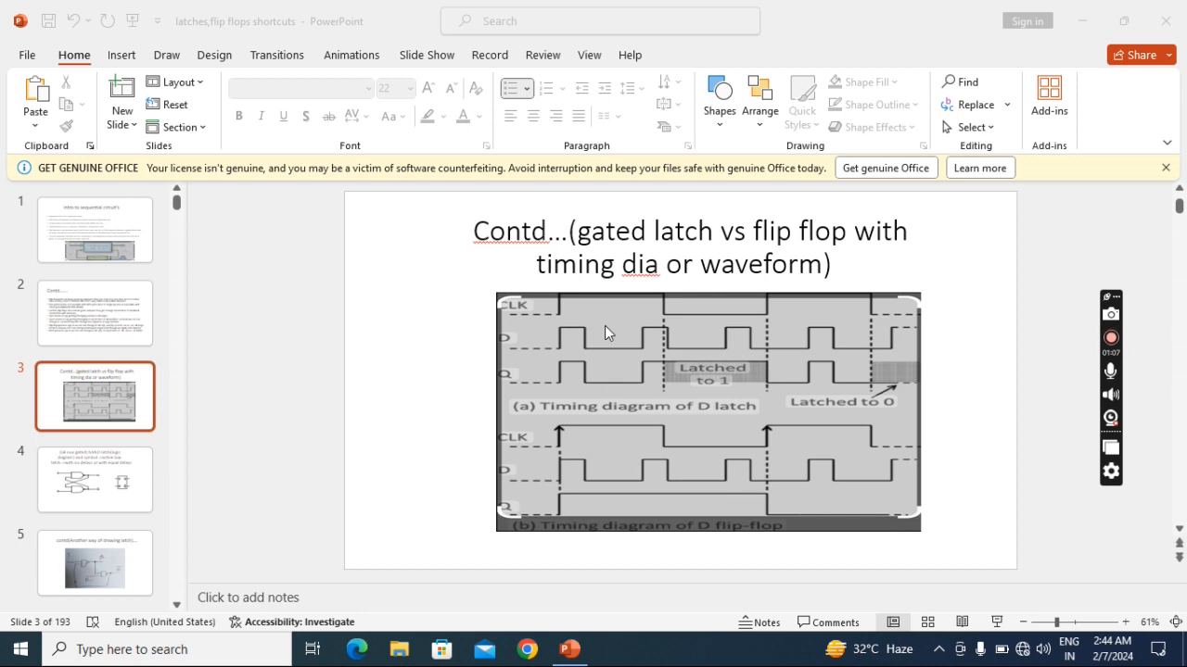
pyautogui.moveTo(612, 362)
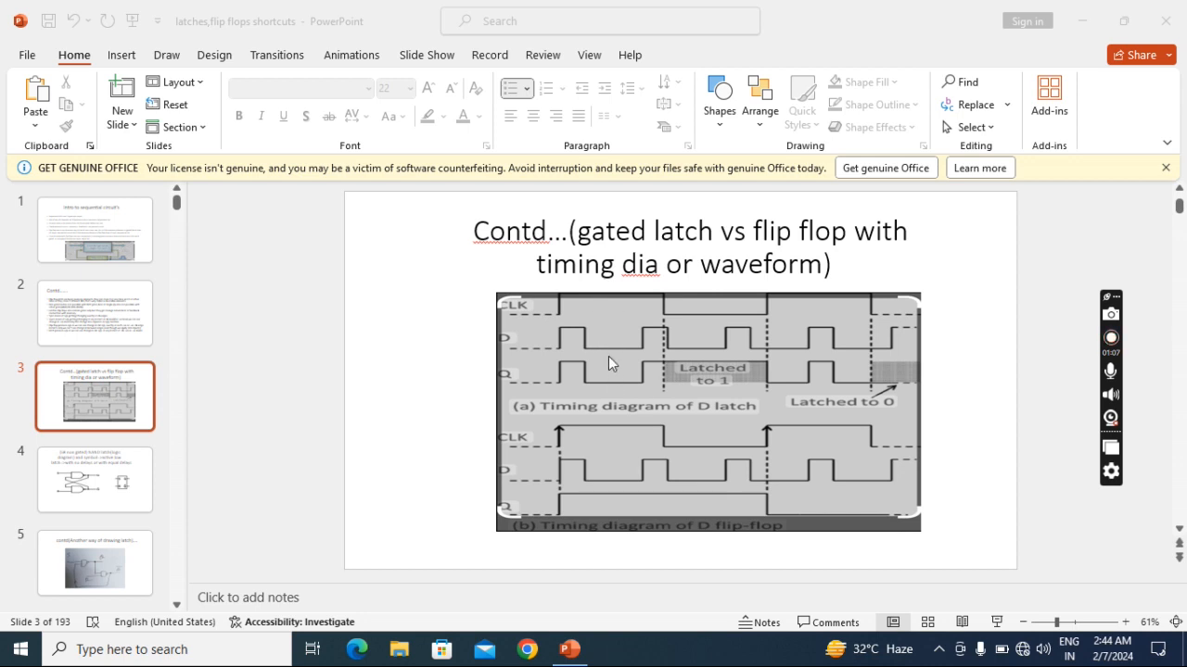
pyautogui.moveTo(605, 361)
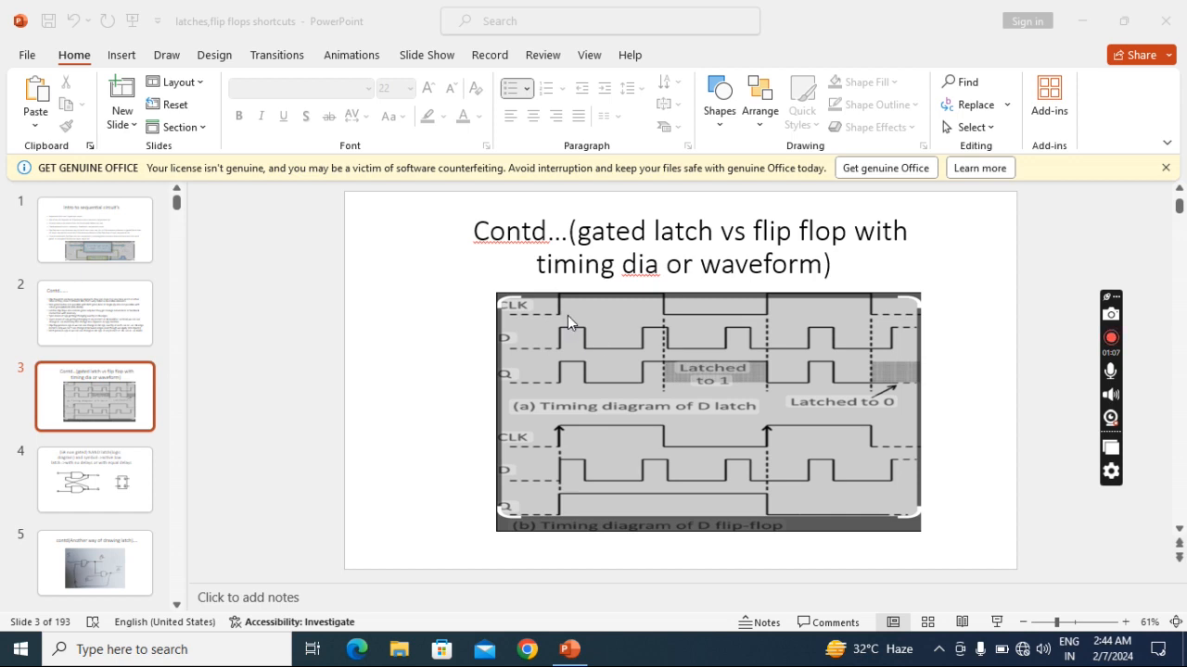
pyautogui.moveTo(638, 327)
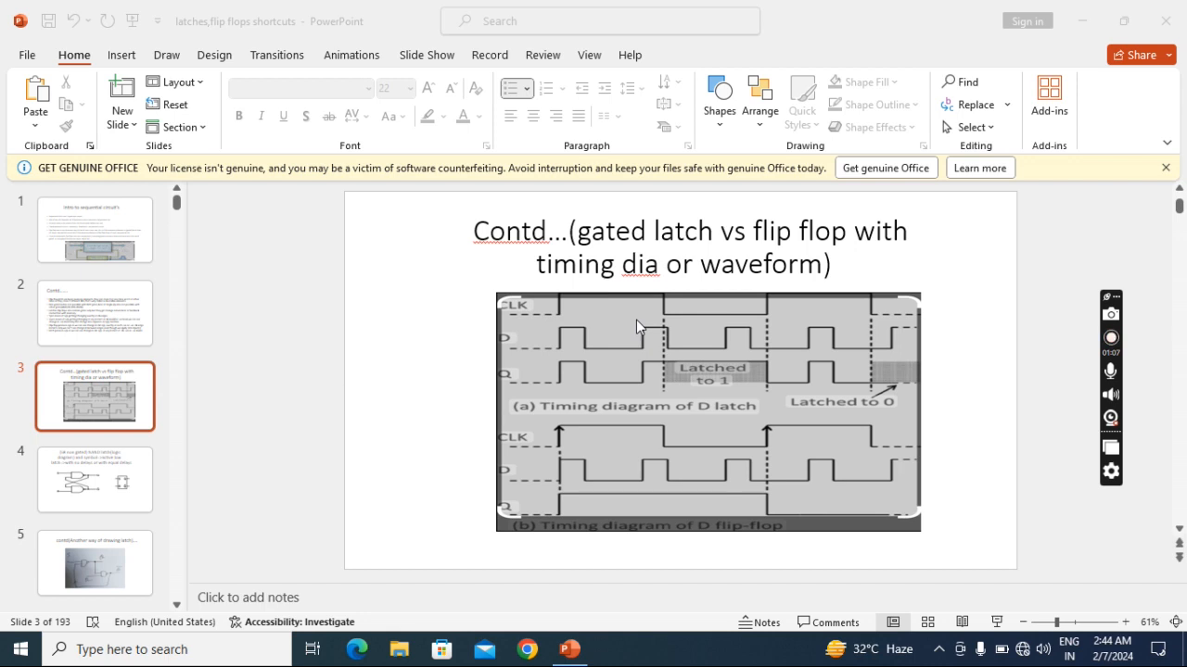
pyautogui.moveTo(619, 467)
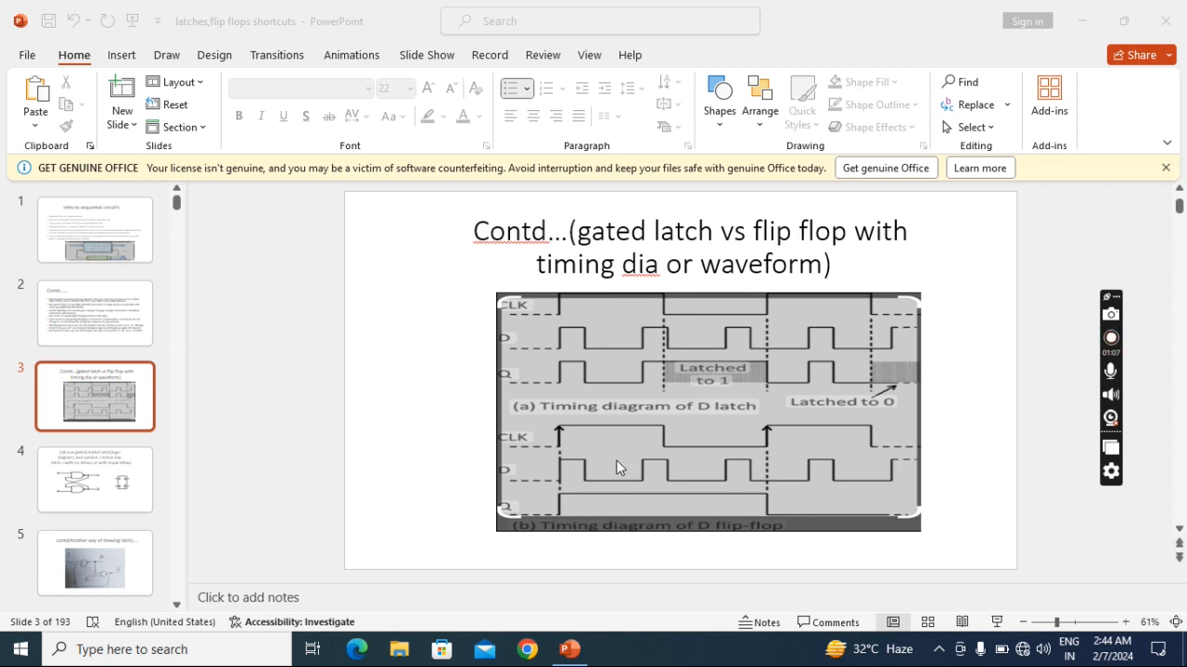
pyautogui.moveTo(586, 331)
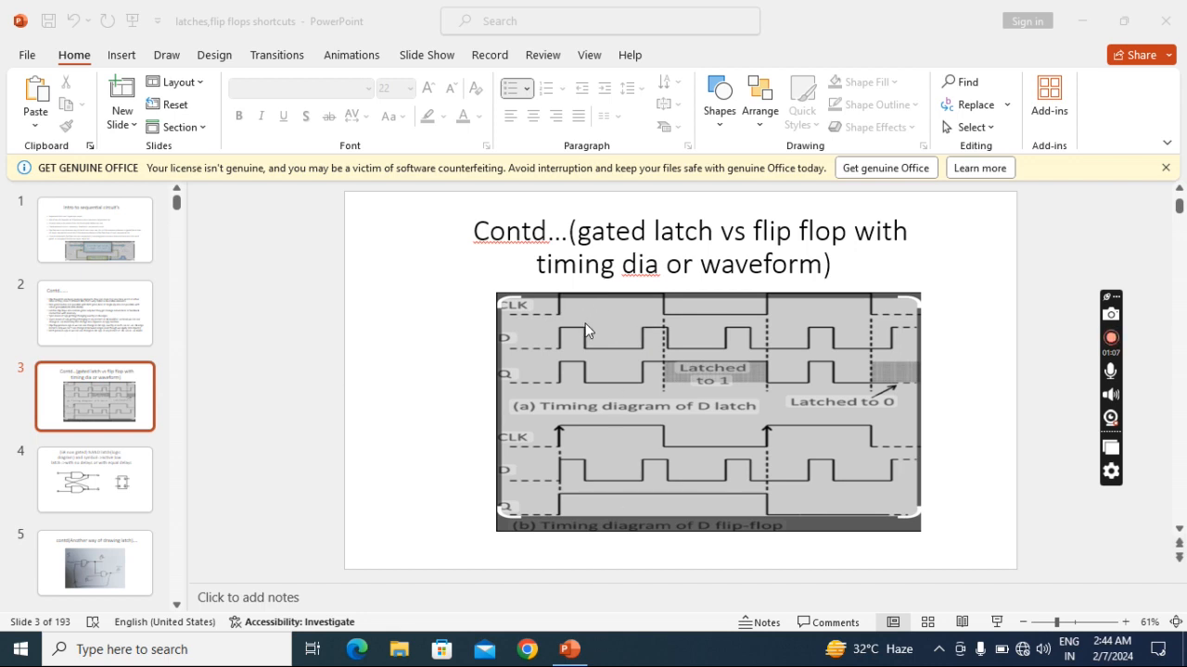
pyautogui.moveTo(568, 321)
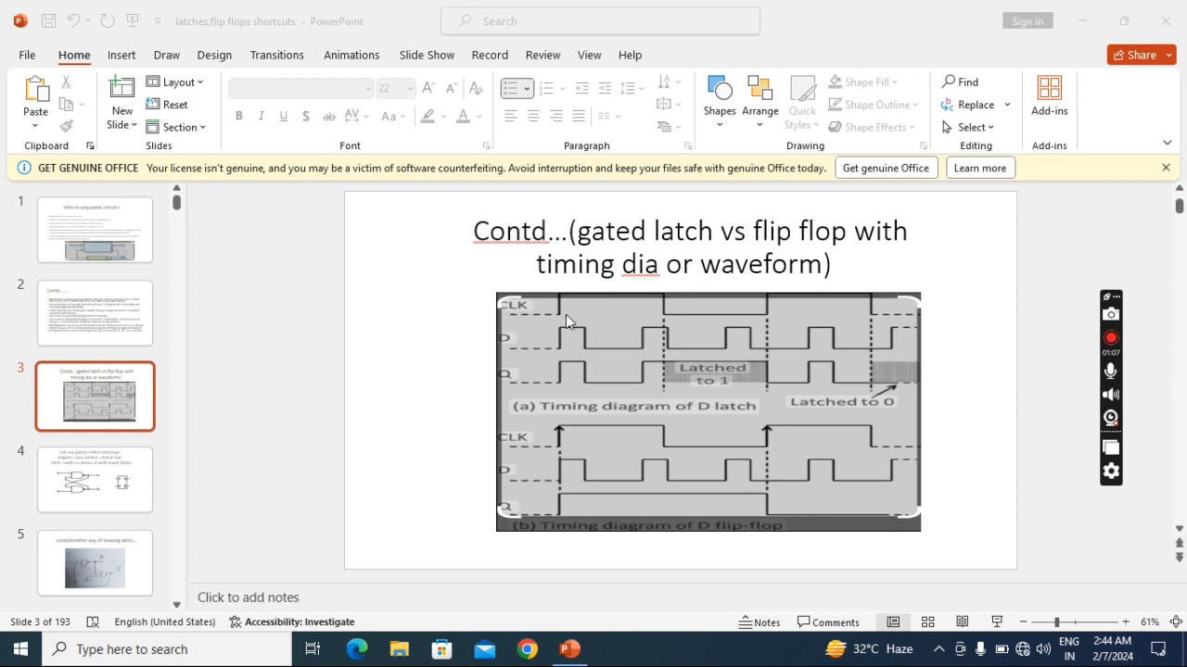
pyautogui.moveTo(654, 311)
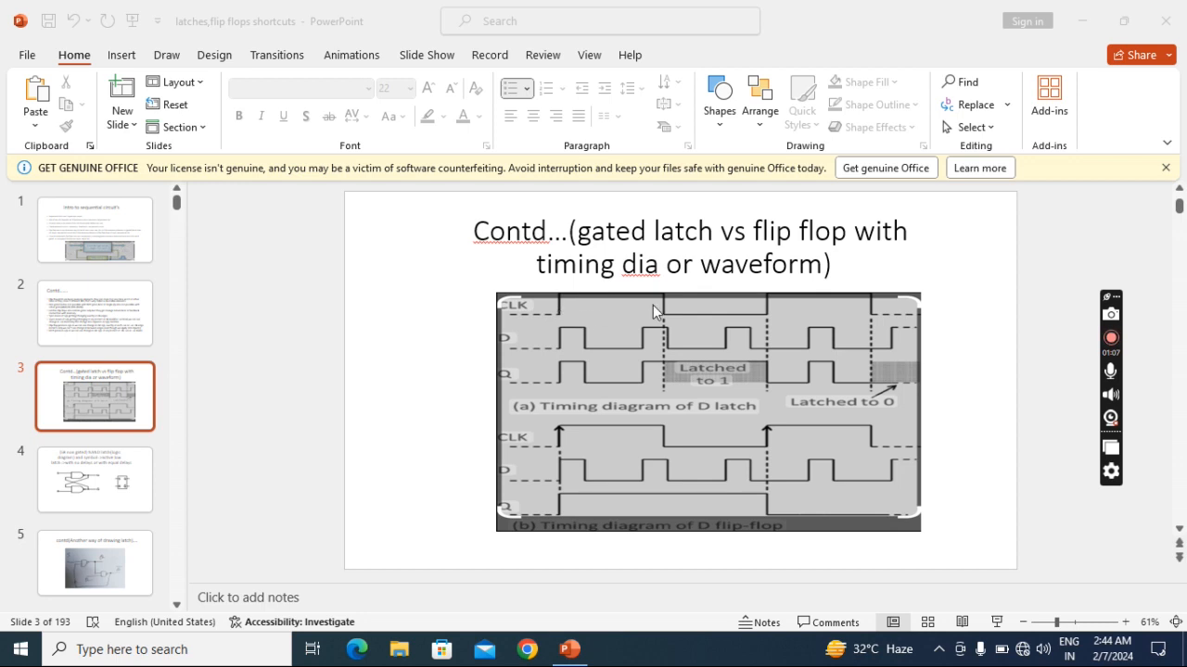
pyautogui.moveTo(560, 338)
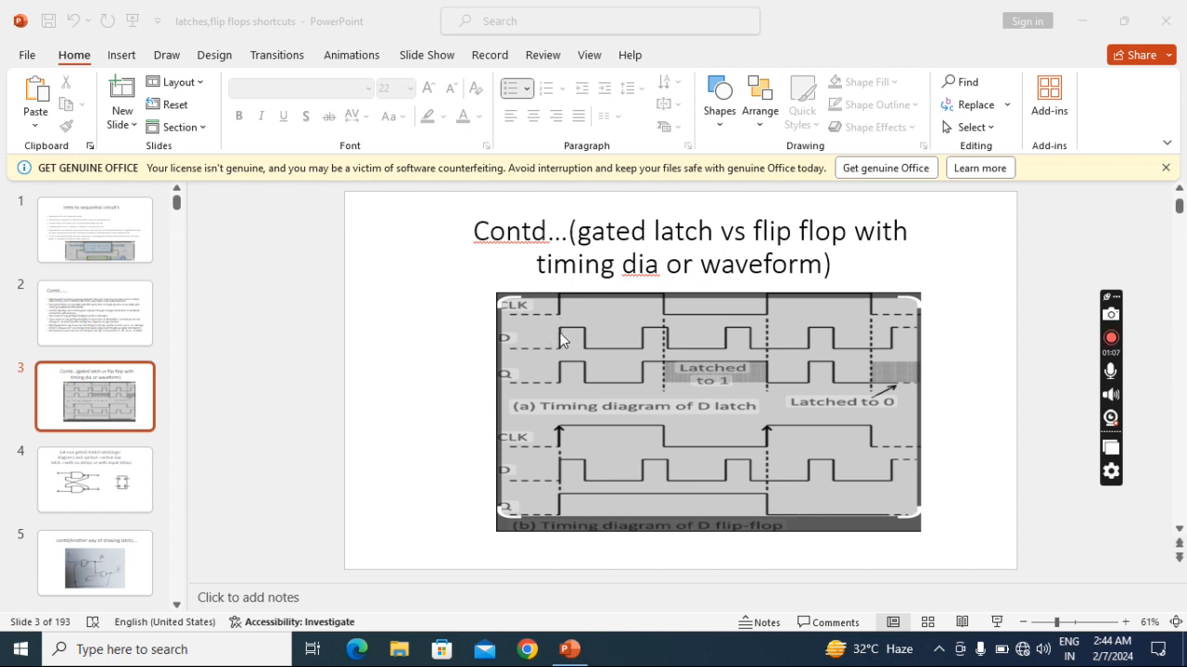
pyautogui.moveTo(644, 338)
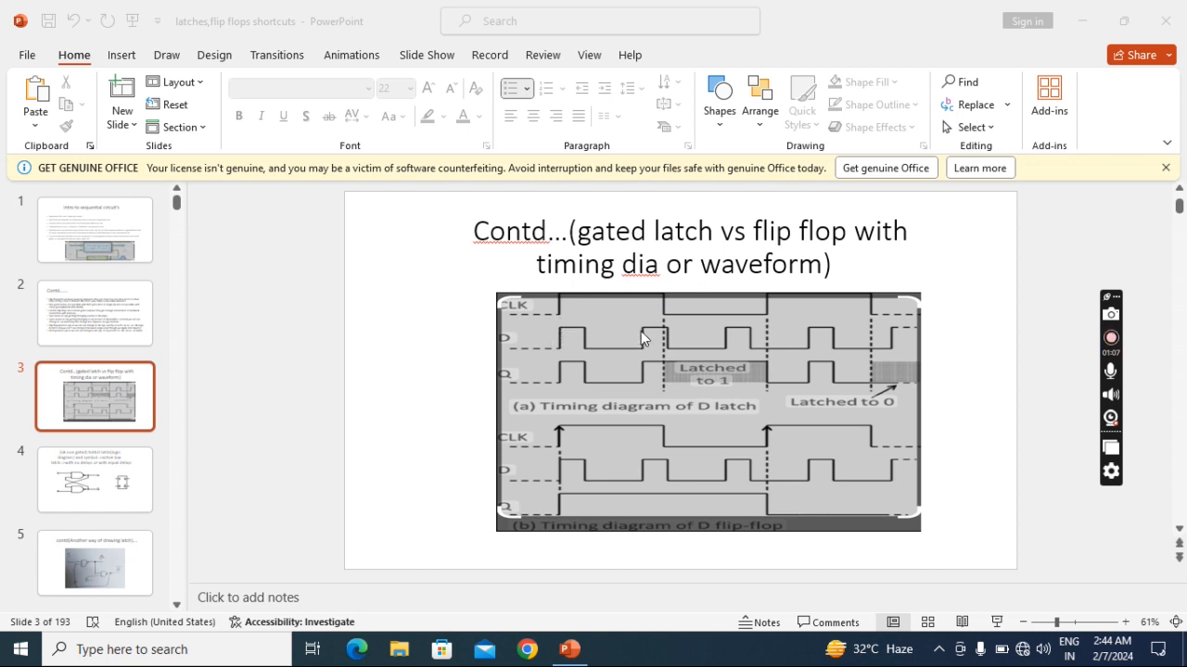
pyautogui.moveTo(620, 362)
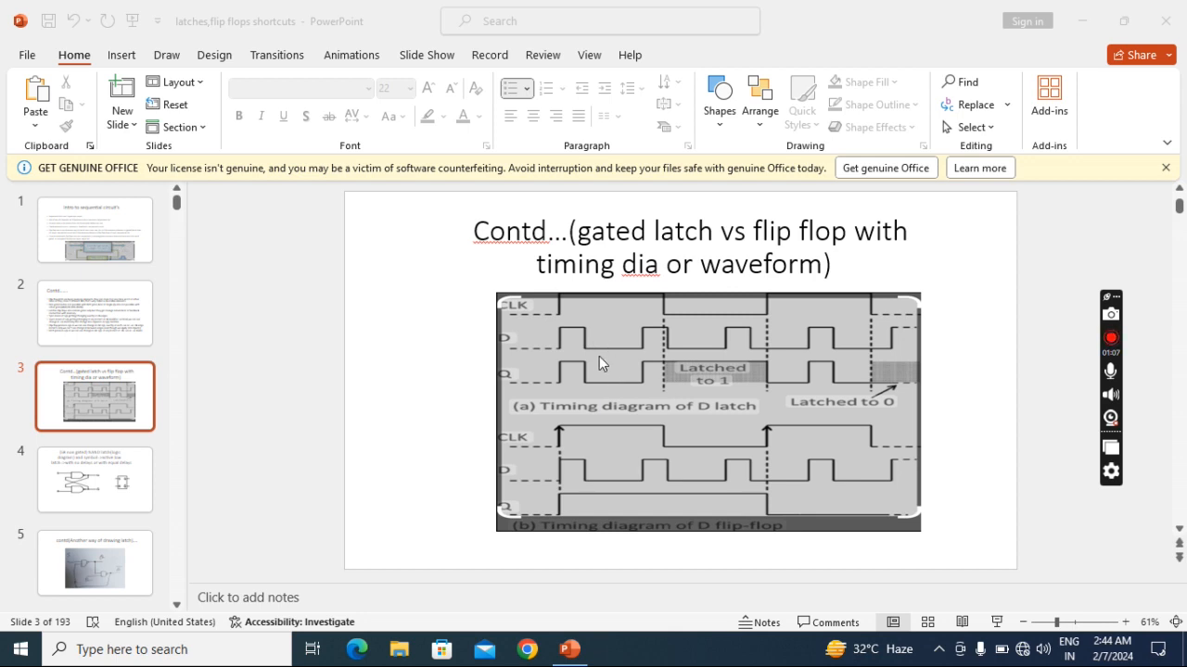
pyautogui.moveTo(647, 336)
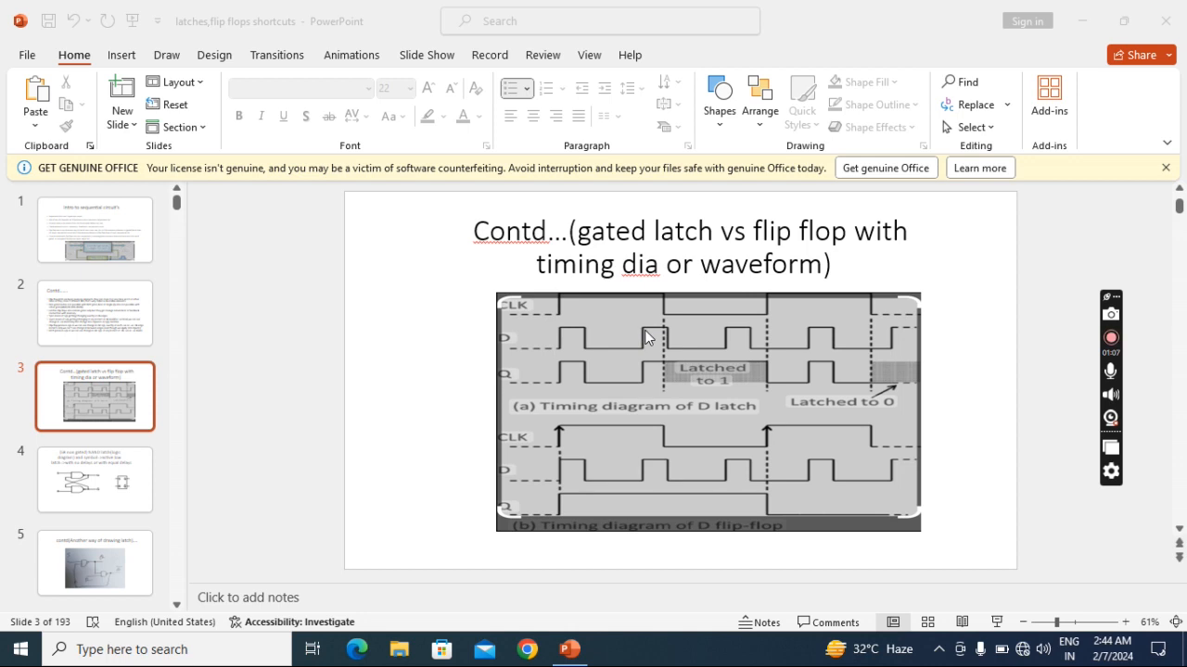
pyautogui.moveTo(566, 389)
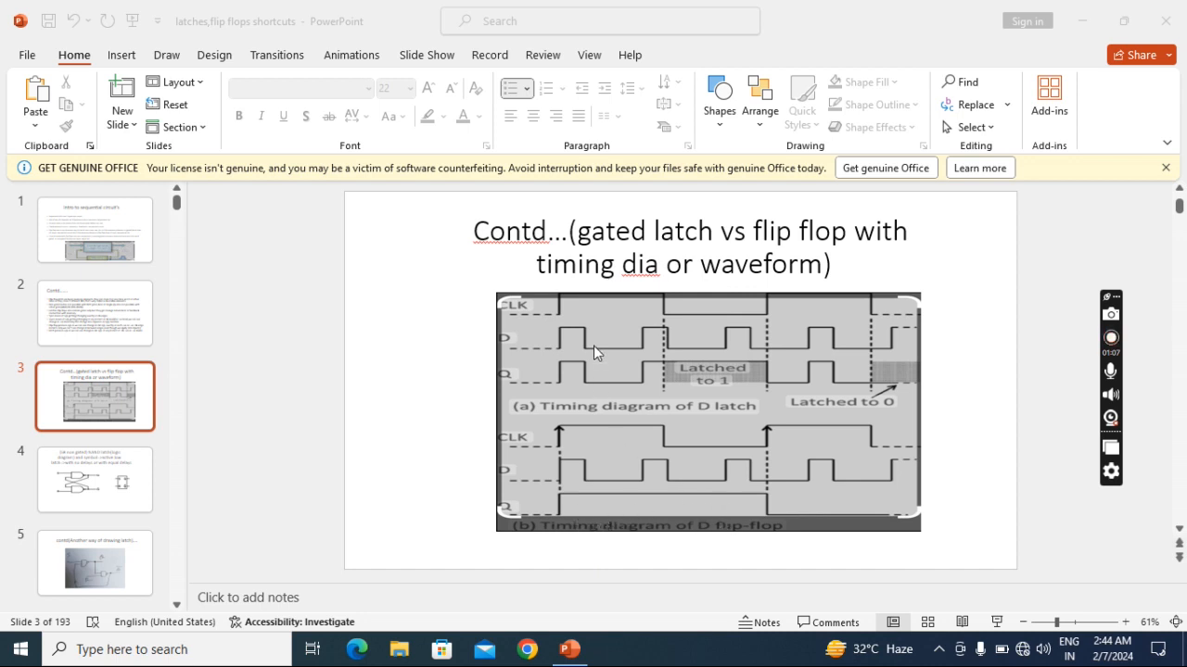
pyautogui.moveTo(575, 346)
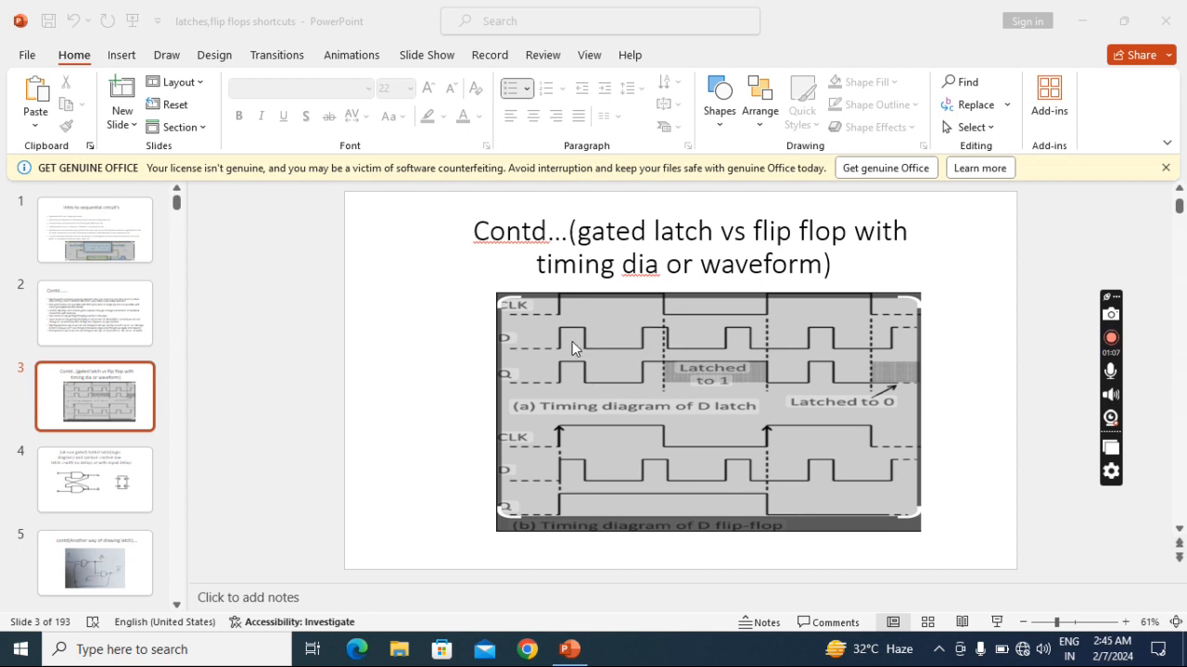
pyautogui.moveTo(596, 349)
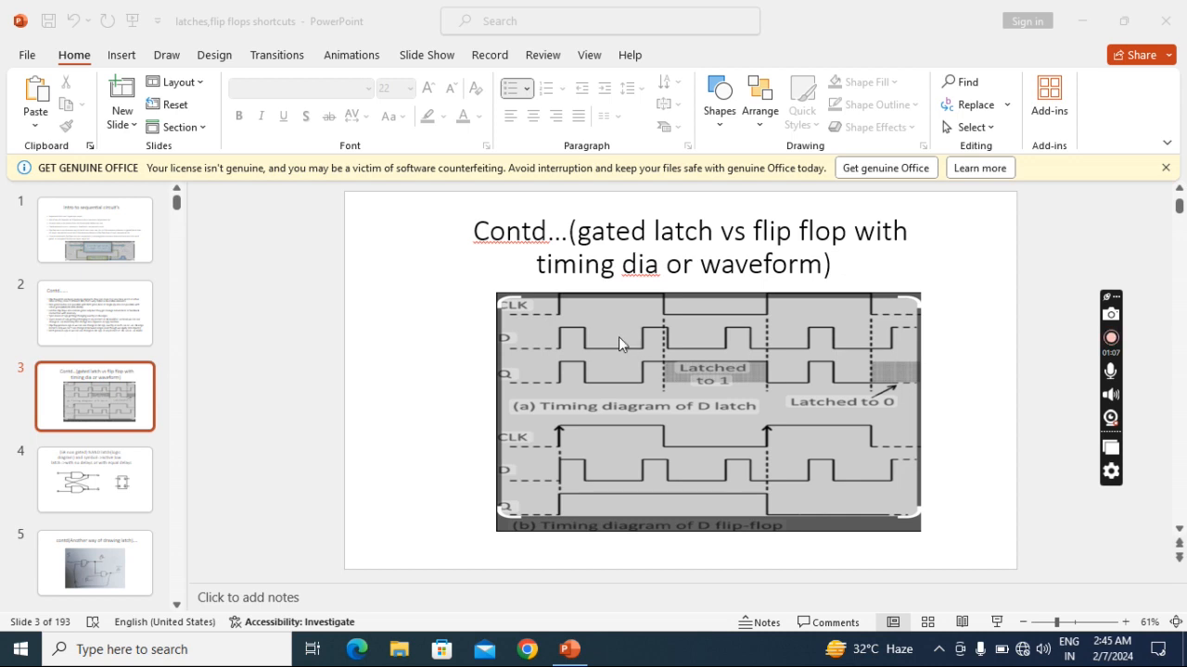
pyautogui.moveTo(576, 344)
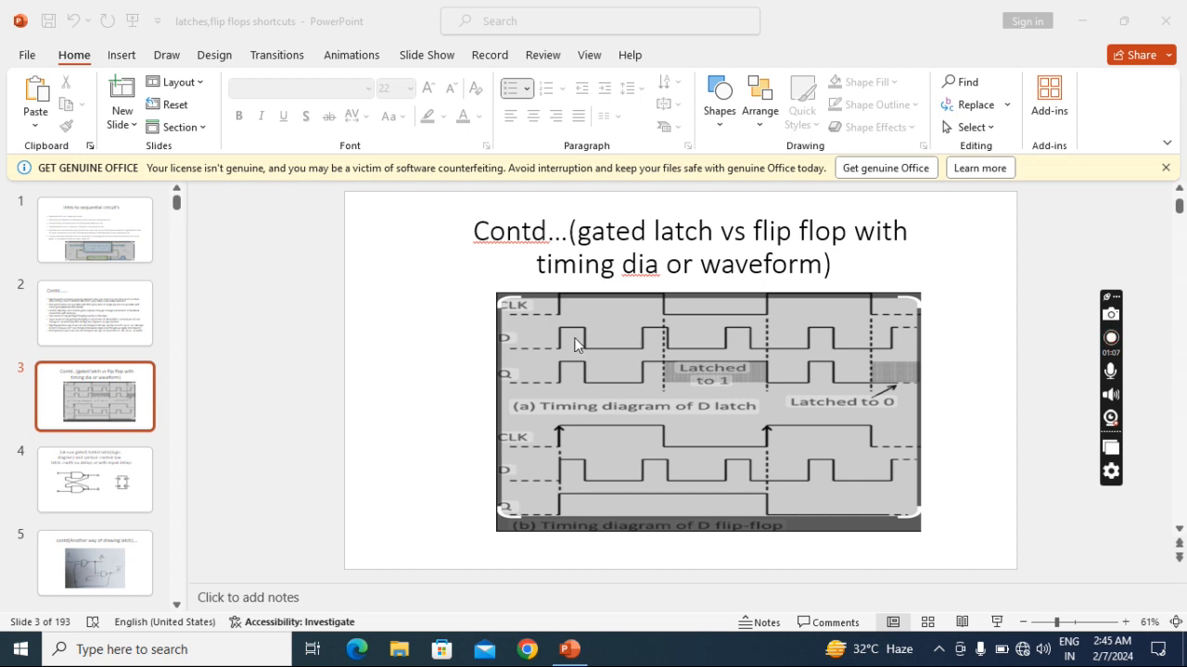
pyautogui.moveTo(598, 337)
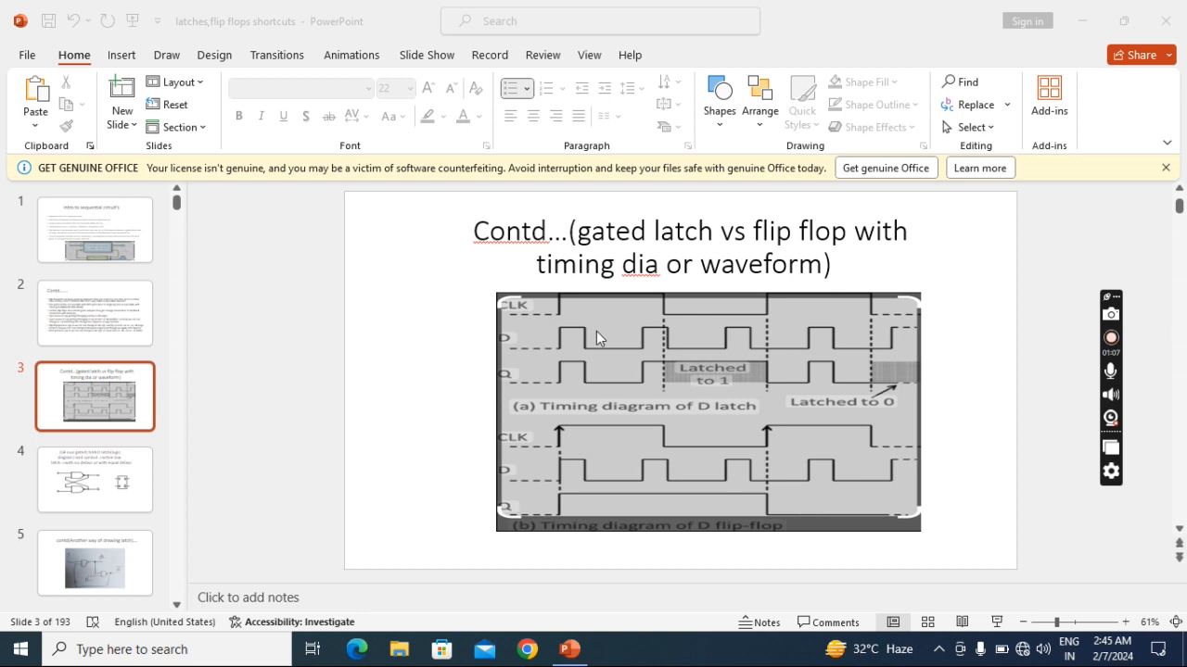
pyautogui.moveTo(629, 337)
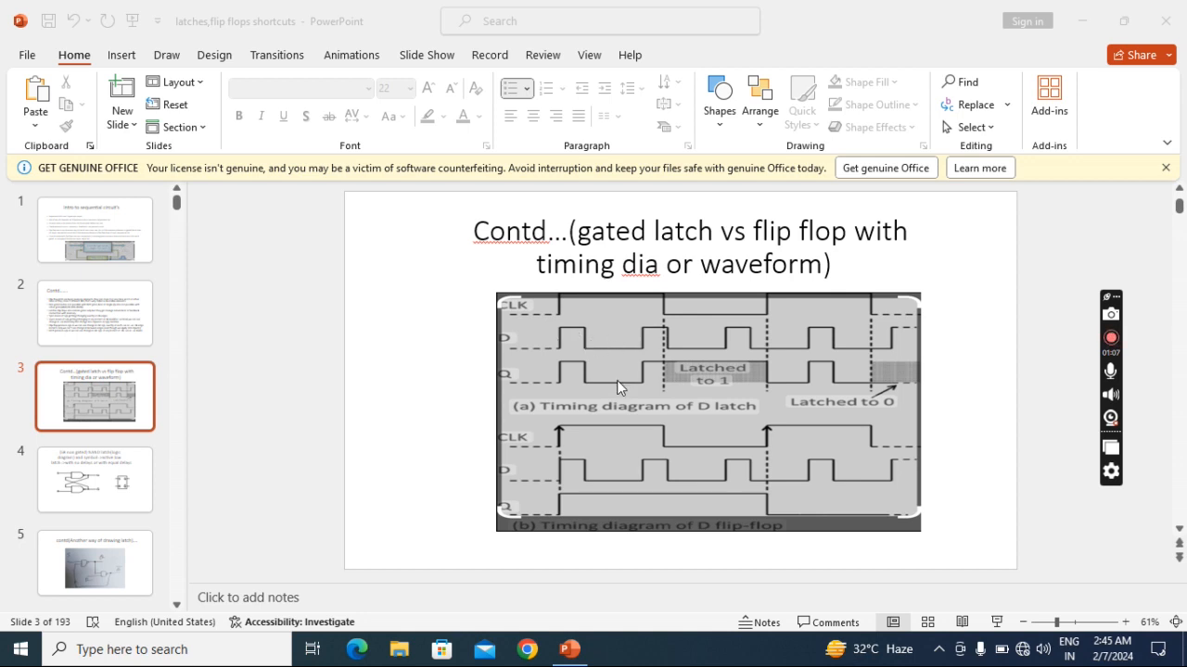
pyautogui.moveTo(640, 331)
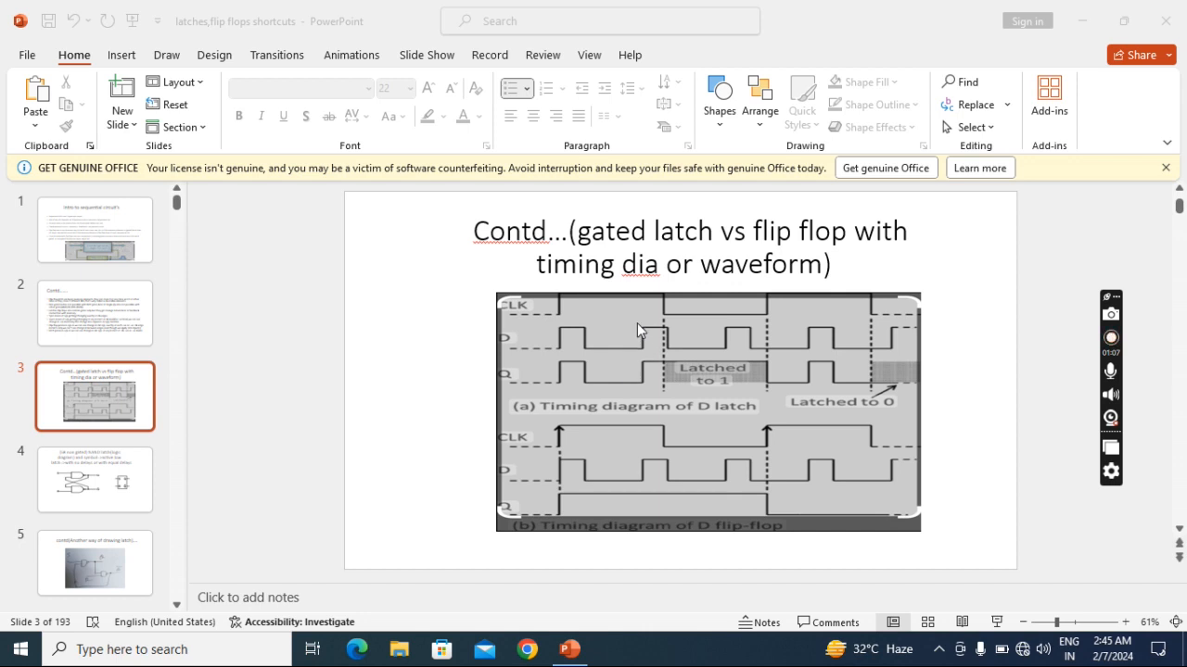
pyautogui.moveTo(669, 362)
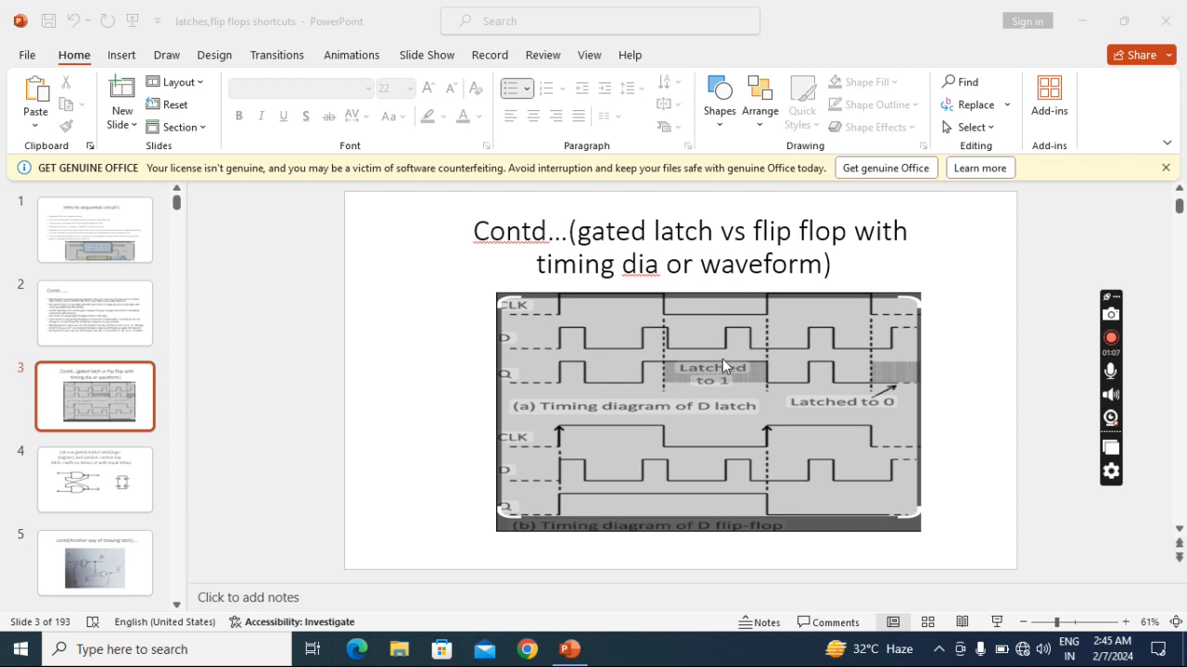
pyautogui.moveTo(712, 368)
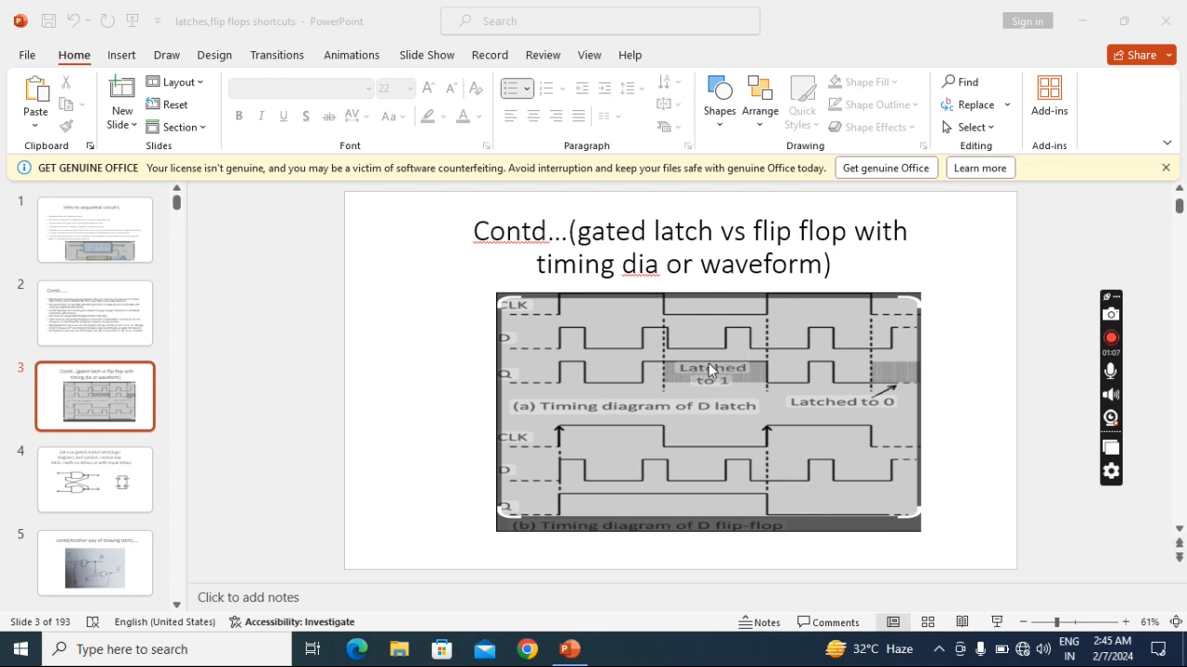
pyautogui.moveTo(672, 350)
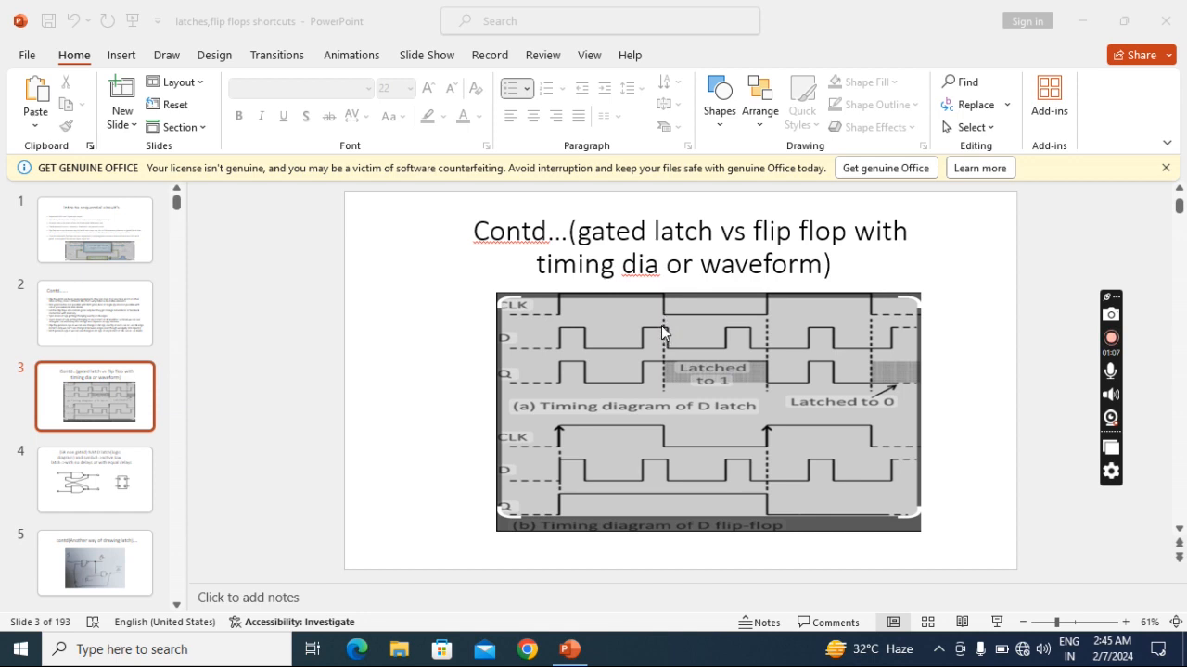
pyautogui.moveTo(714, 366)
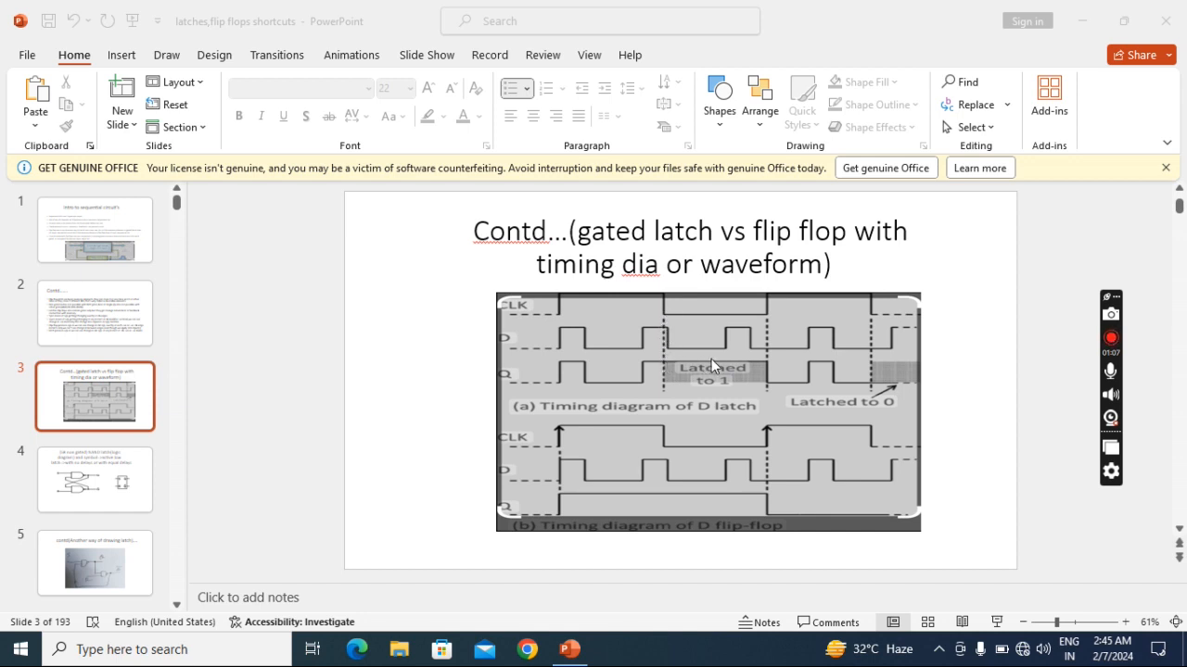
pyautogui.moveTo(722, 352)
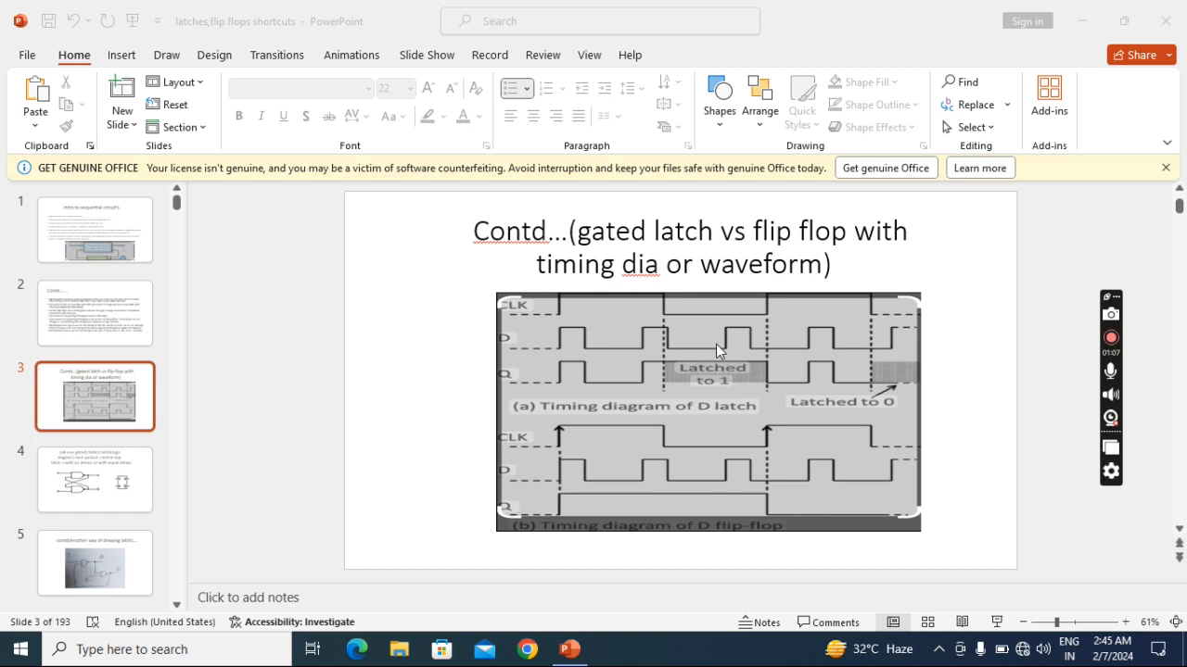
pyautogui.moveTo(619, 338)
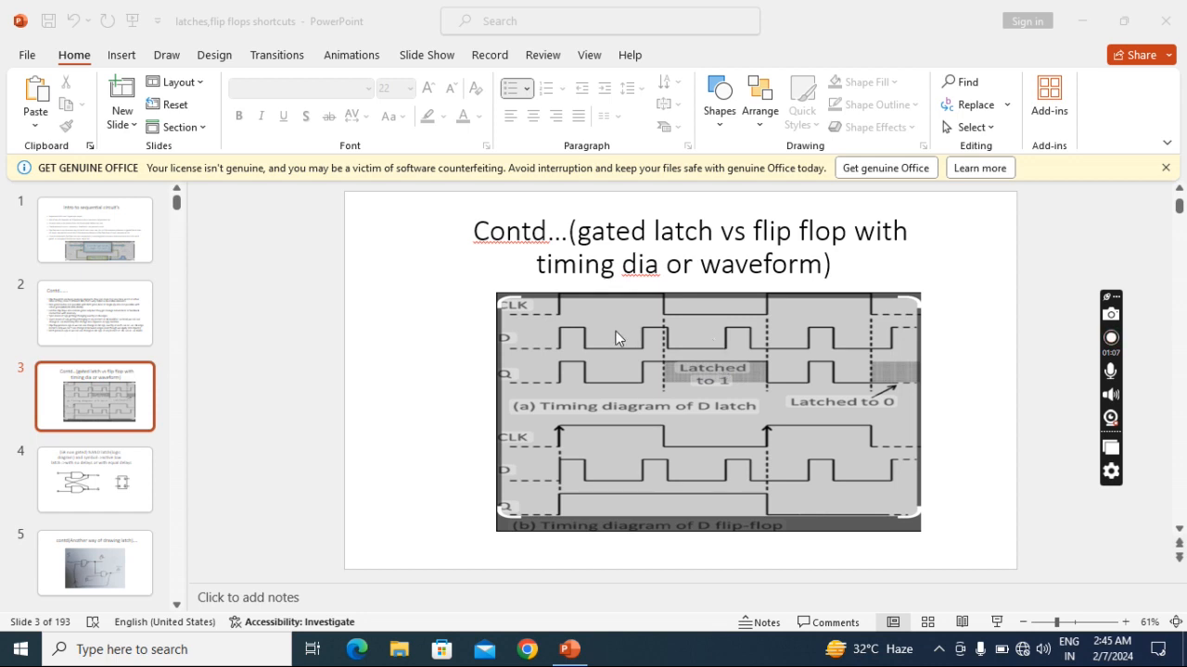
pyautogui.moveTo(580, 317)
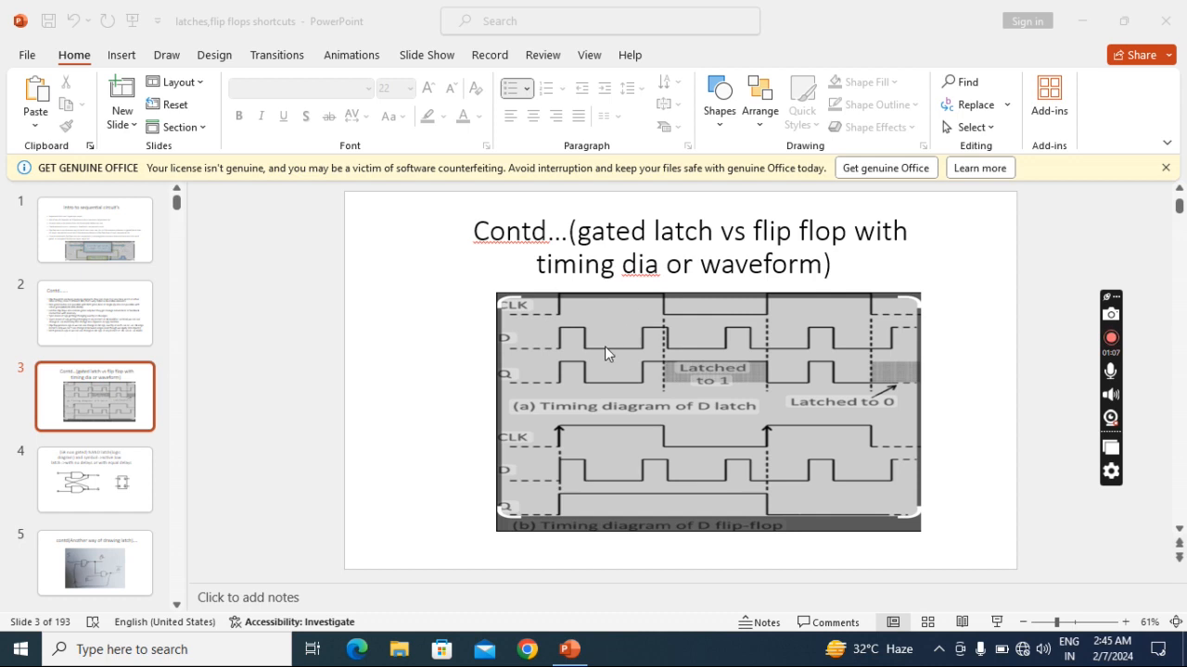
pyautogui.moveTo(721, 326)
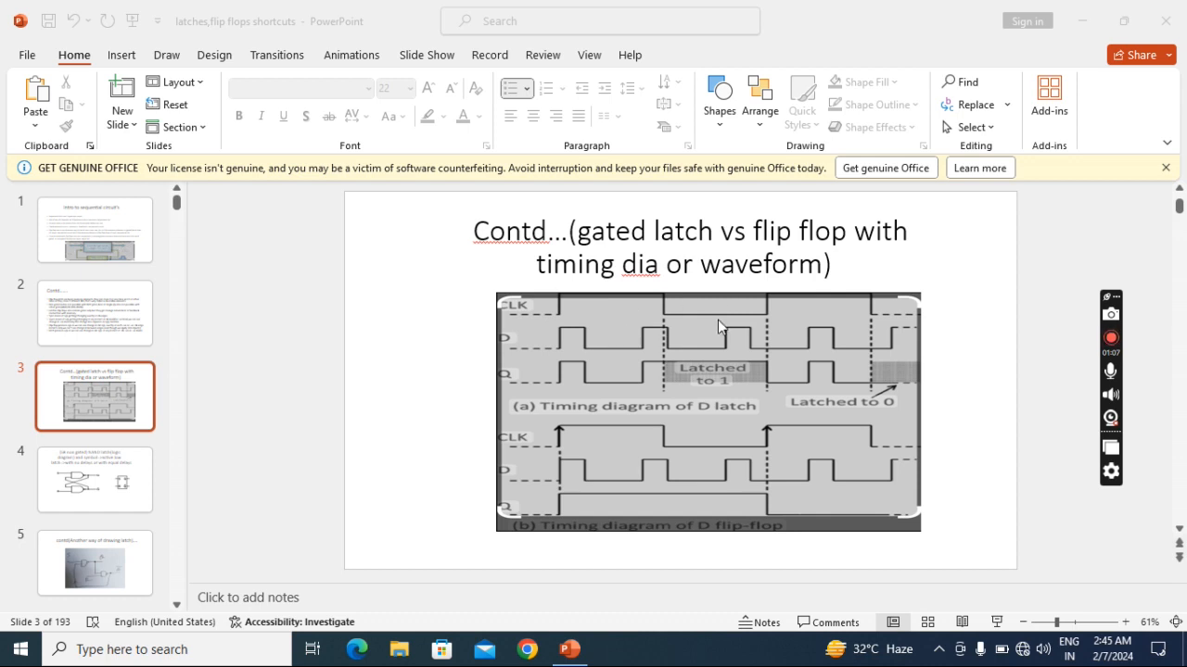
pyautogui.moveTo(684, 360)
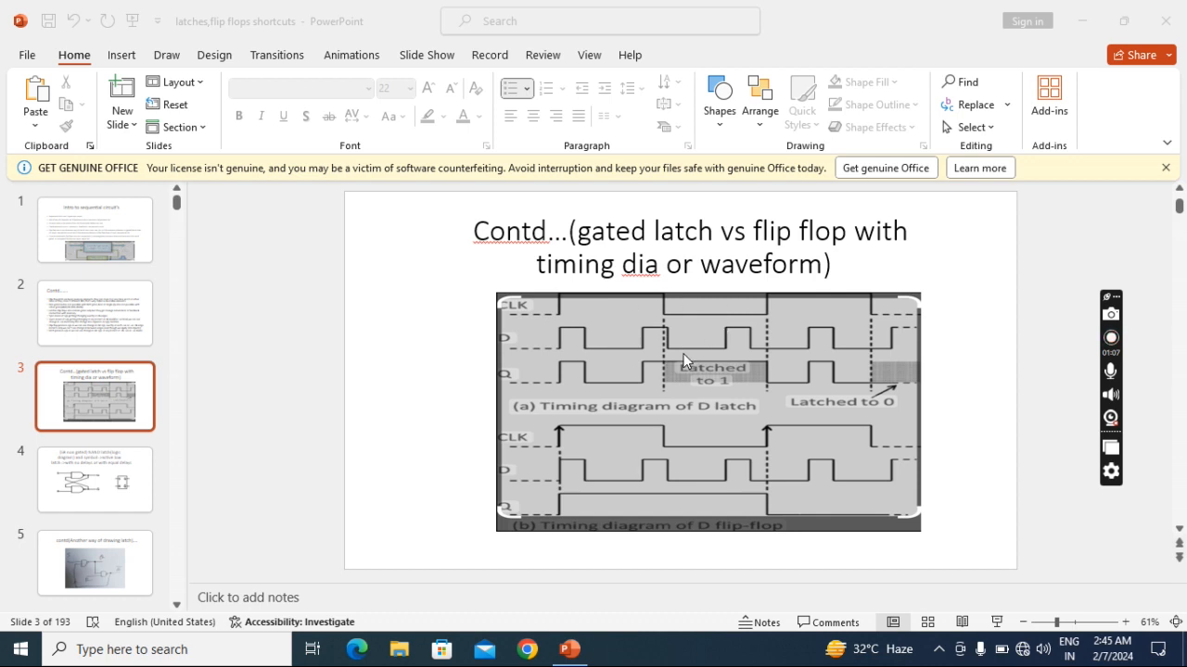
pyautogui.moveTo(700, 362)
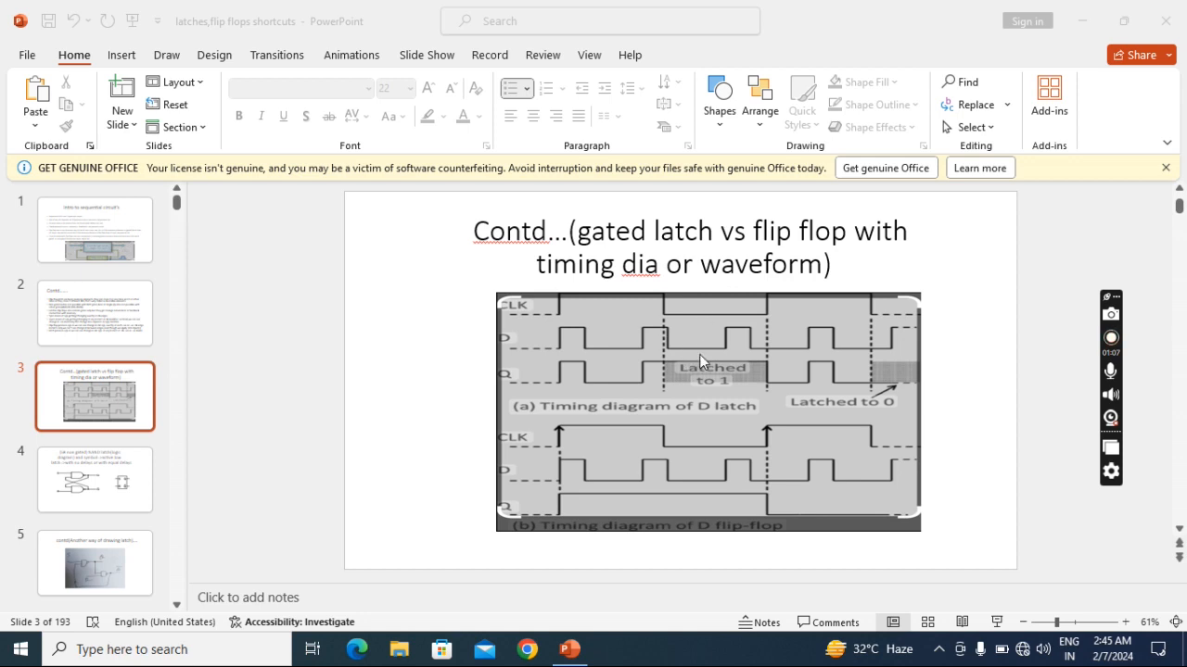